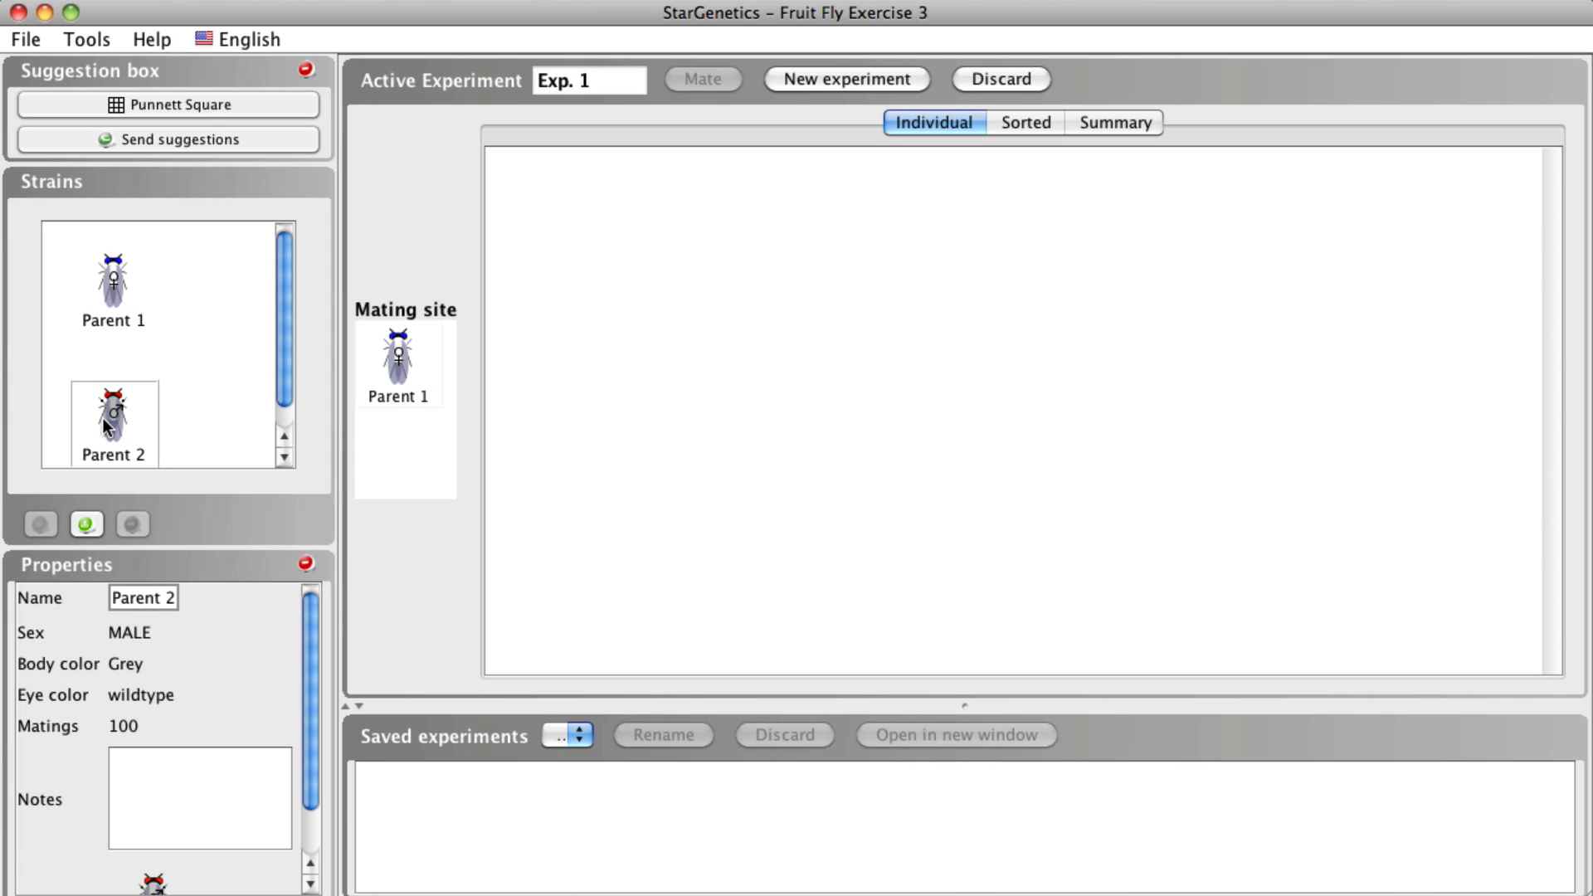
# - Cross Parent 1 with Parent 2 and review the Sorted and Summary offspring views
pyautogui.click(700, 79)
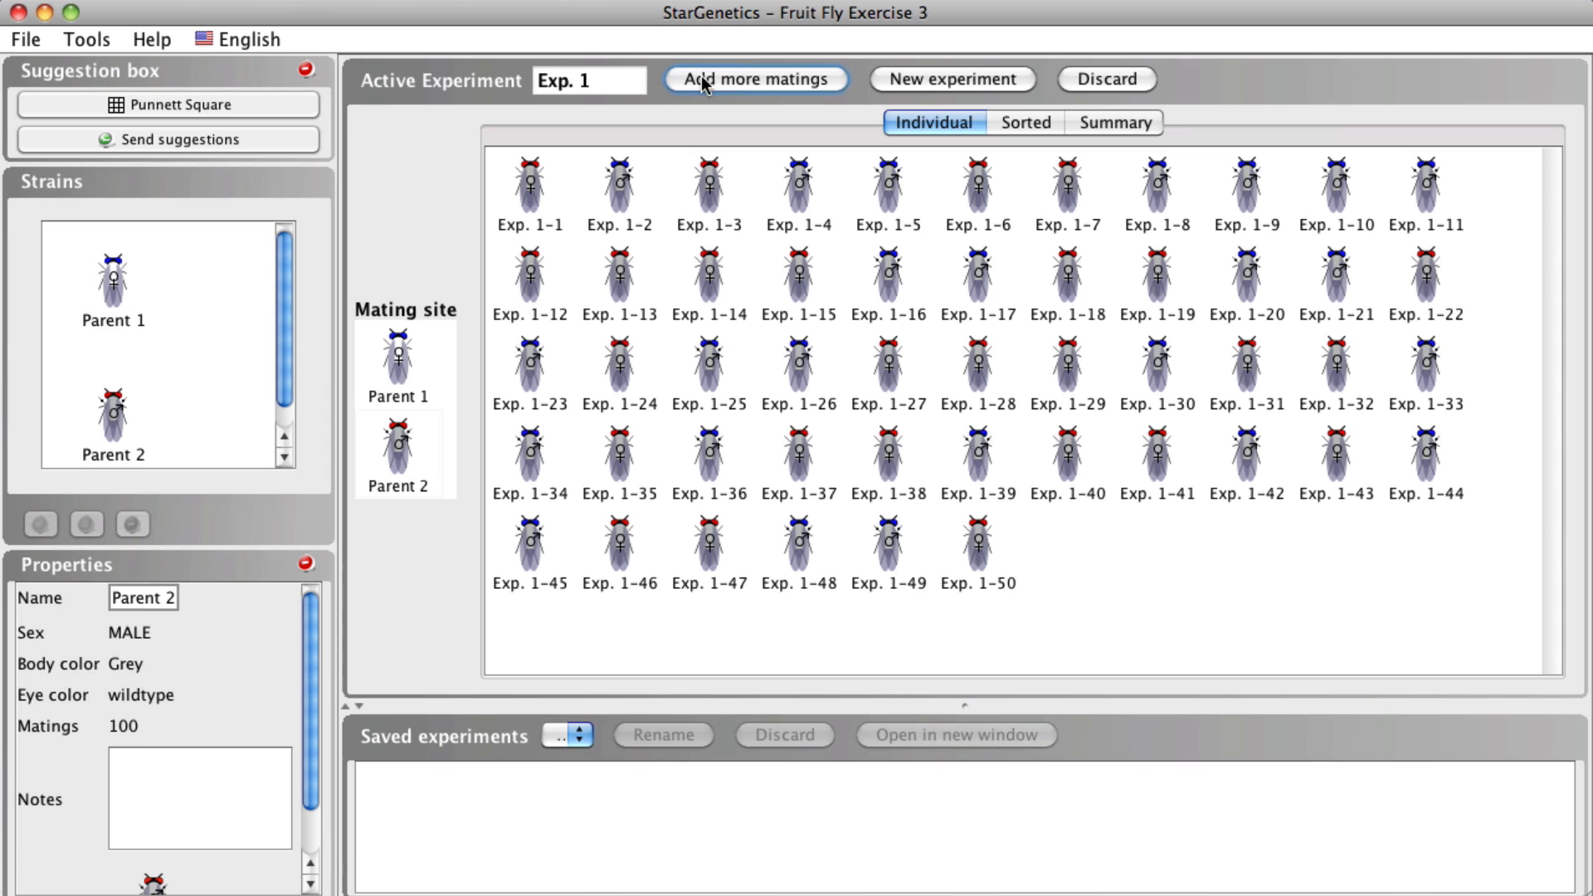
pyautogui.click(1025, 121)
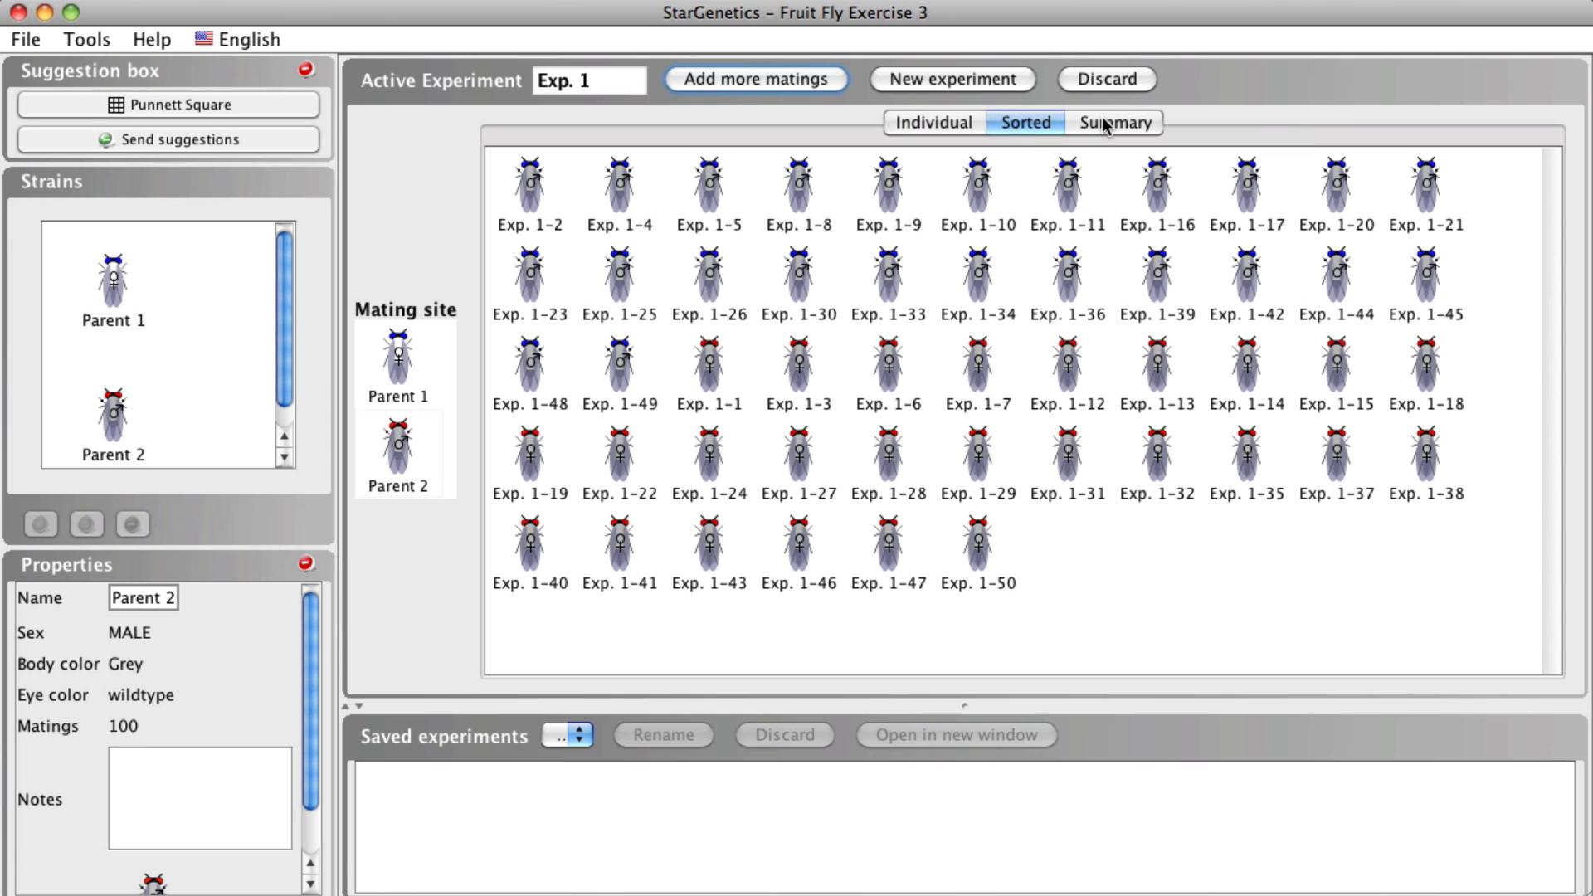
pyautogui.click(1113, 121)
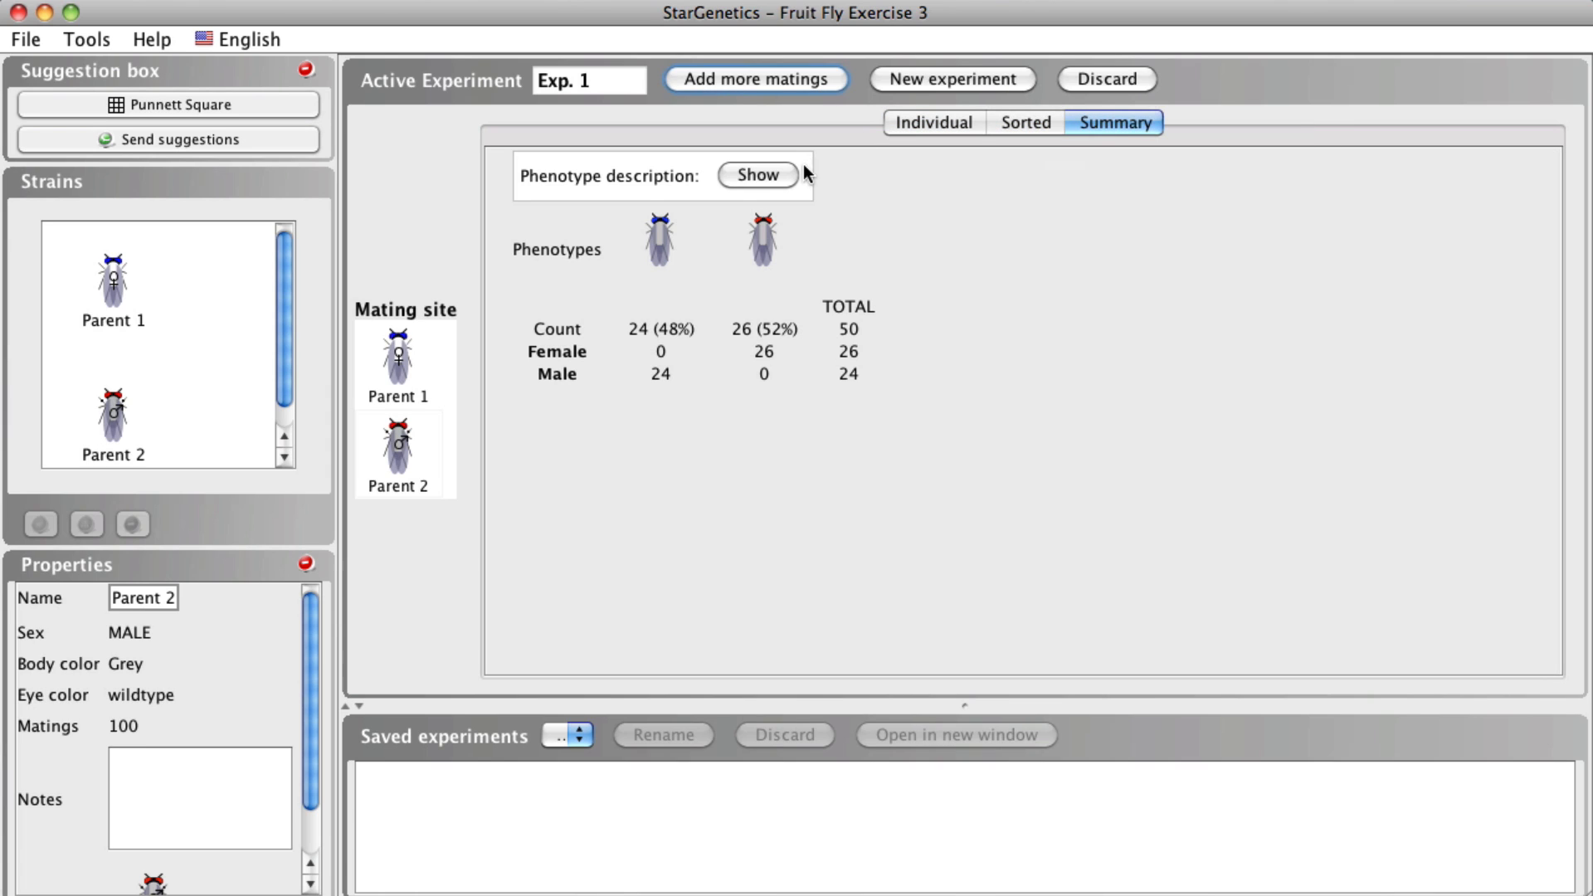
# - Save the cross as Exp. 1 and start a new empty Exp. 2
pyautogui.click(950, 80)
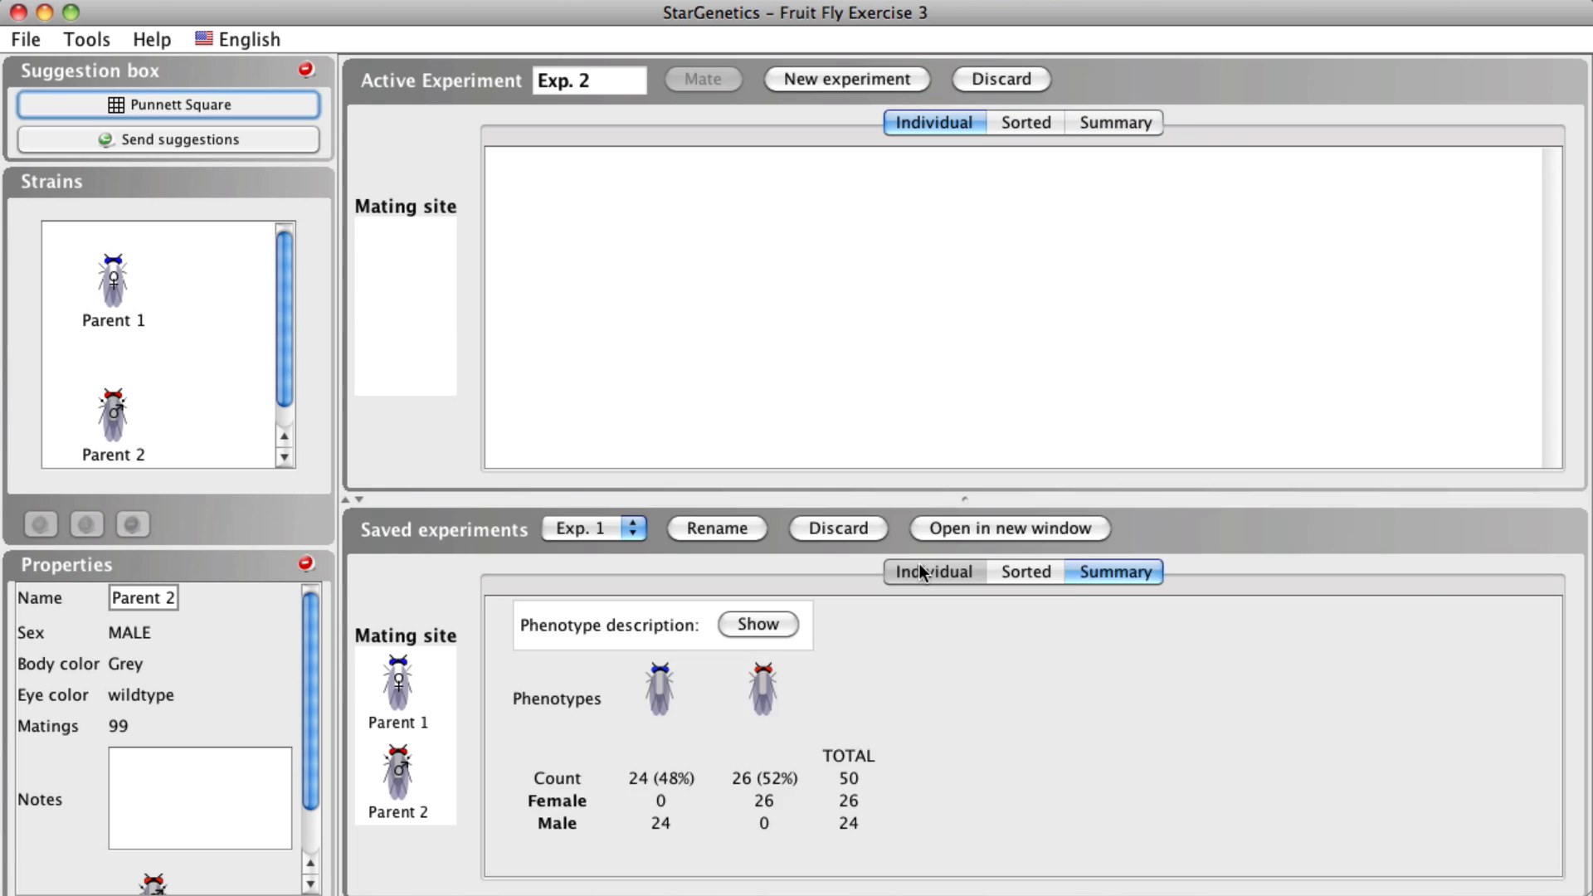
pyautogui.click(1024, 570)
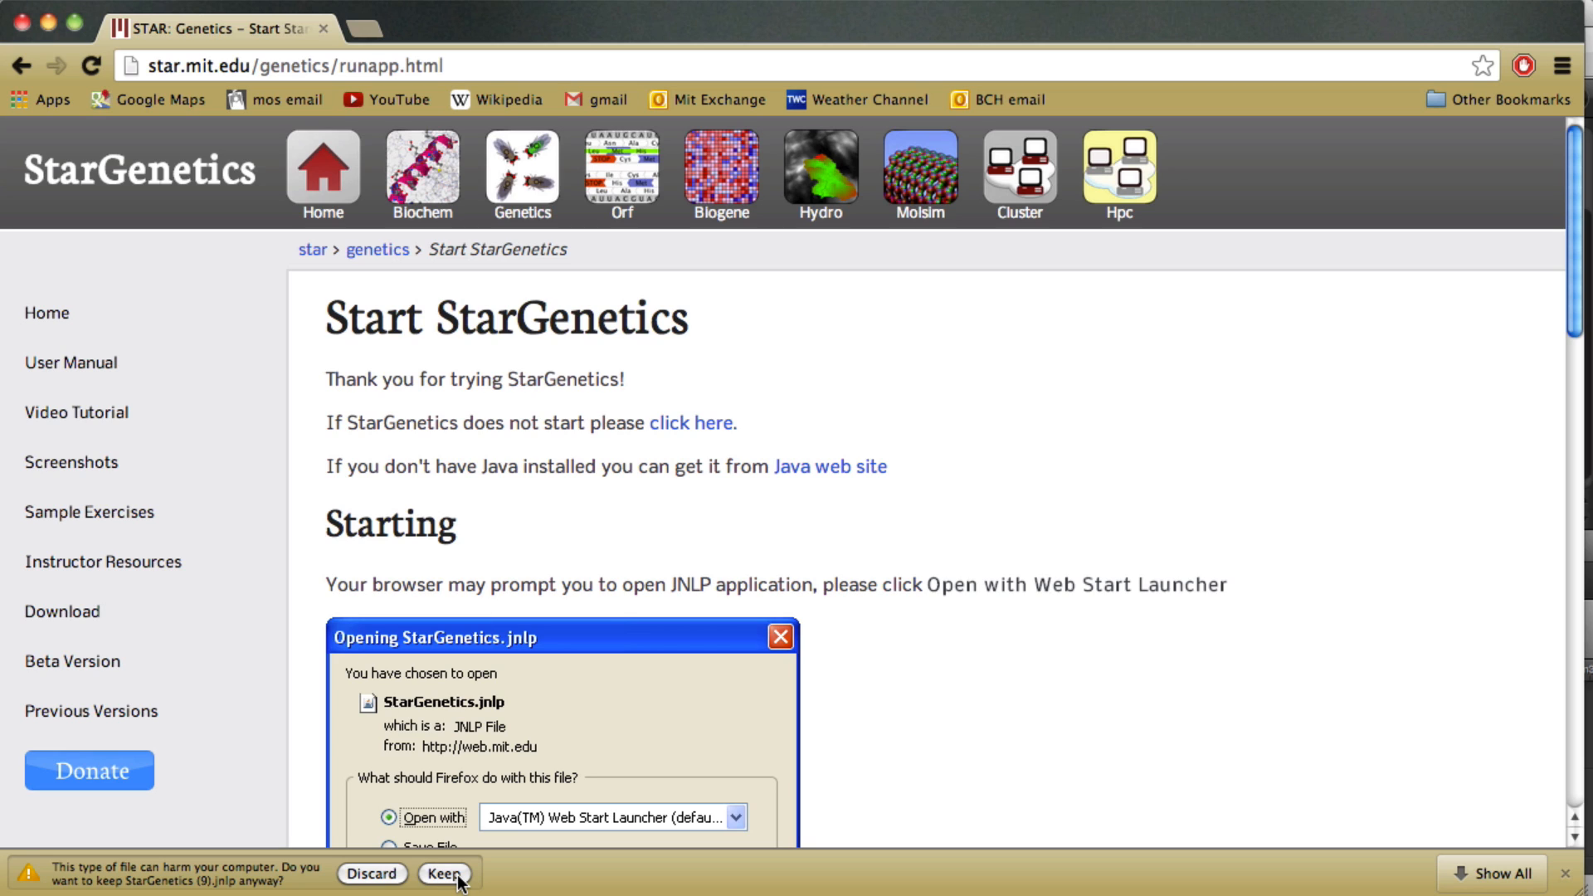
pyautogui.click(443, 873)
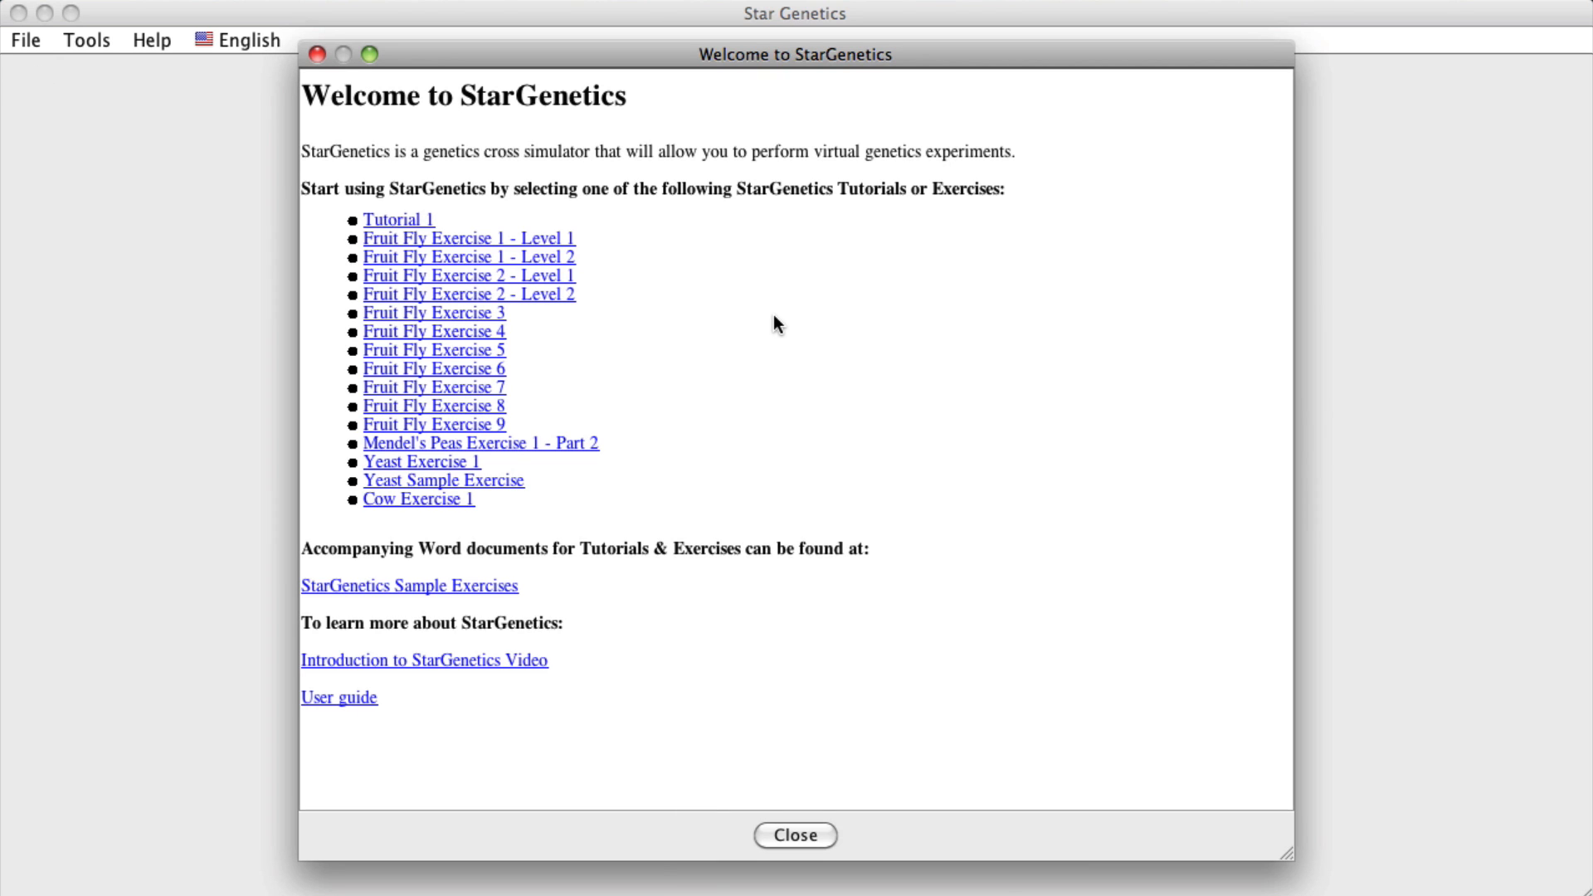
pyautogui.moveTo(454, 221)
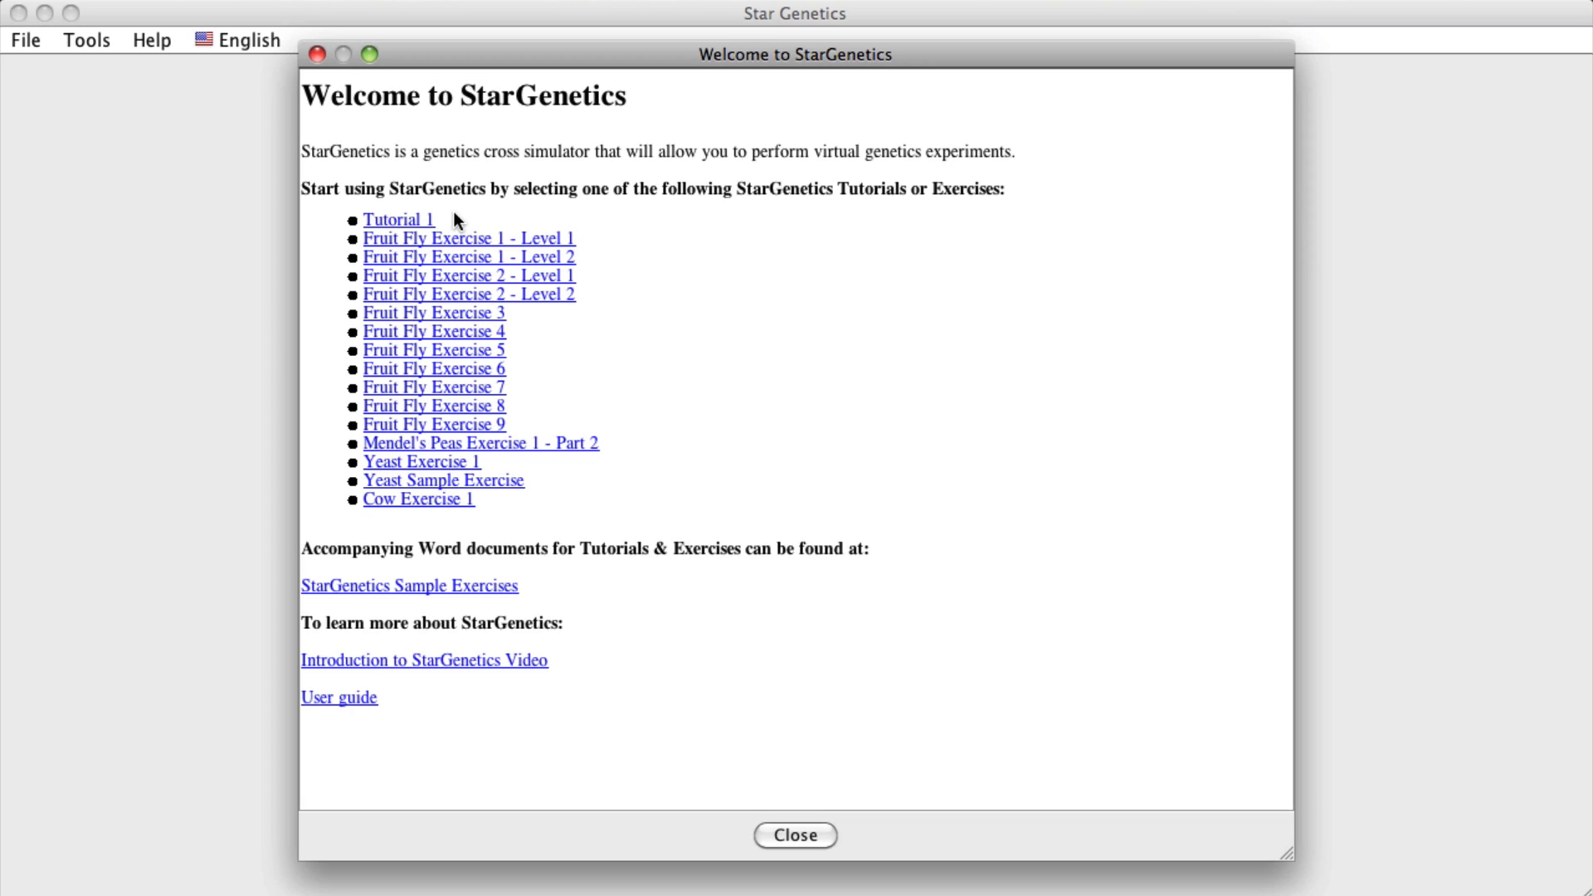
pyautogui.moveTo(508, 592)
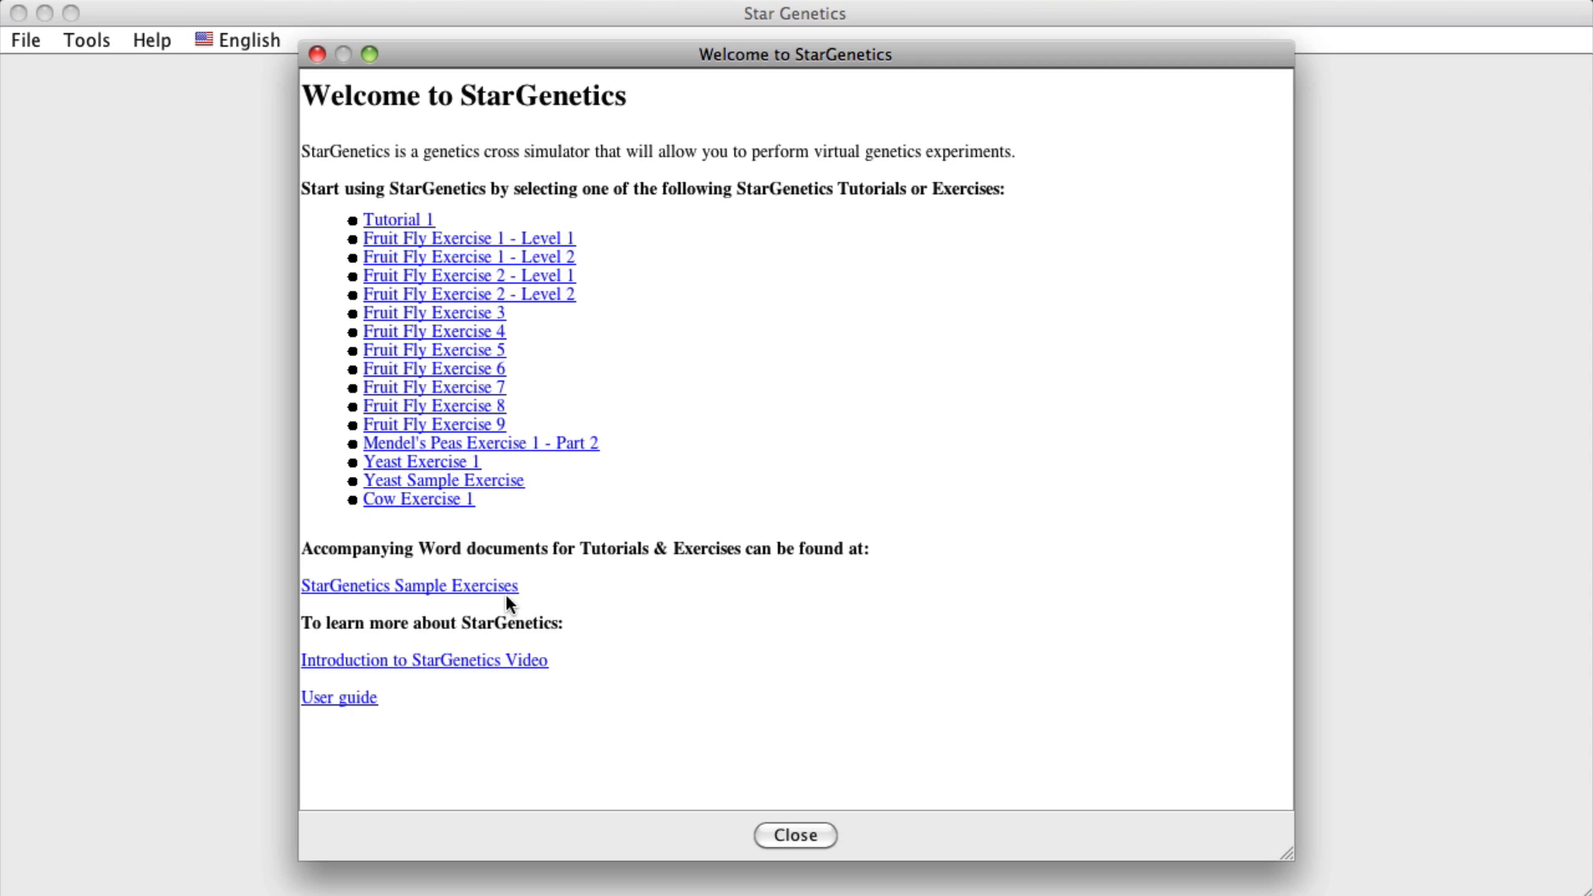
# - Dismiss the Welcome to StarGenetics exercise list, leaving the getting-started instructions
pyautogui.click(796, 835)
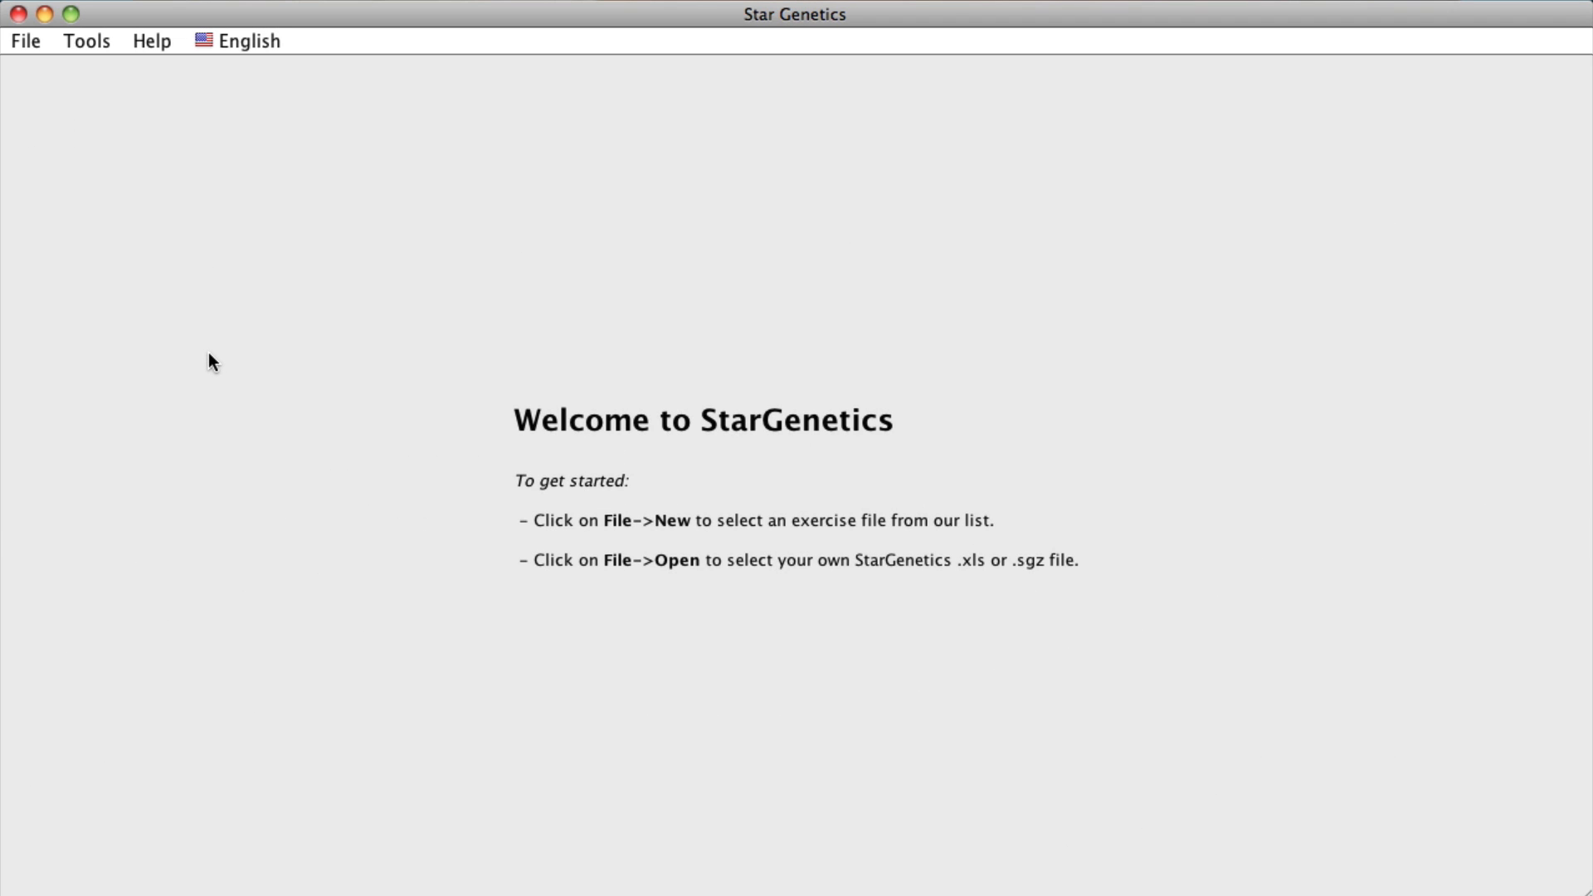
pyautogui.moveTo(1202, 513)
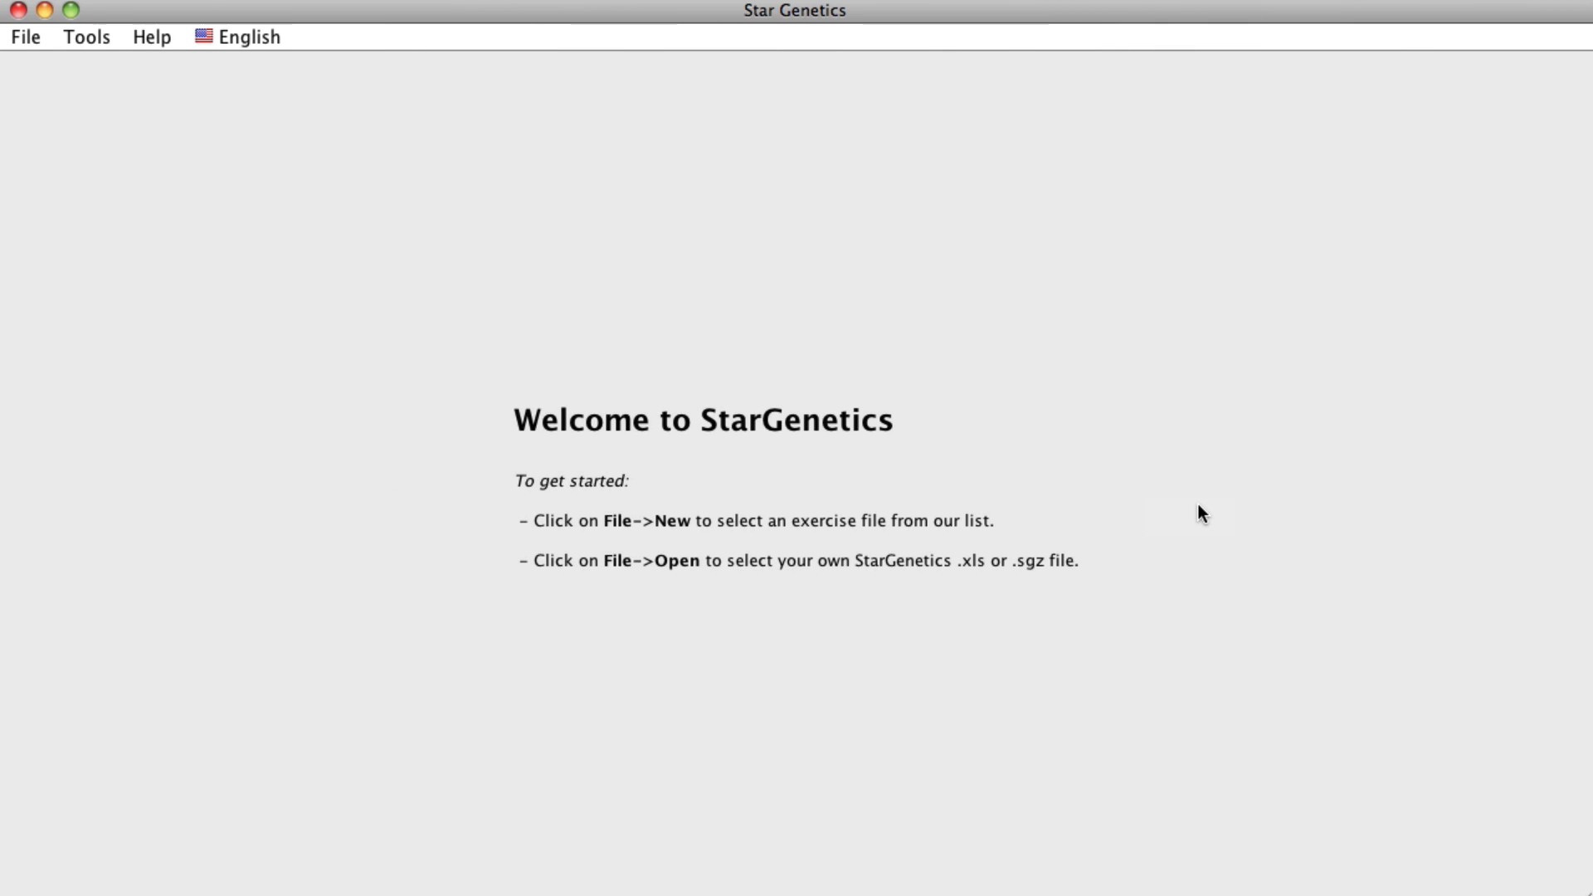